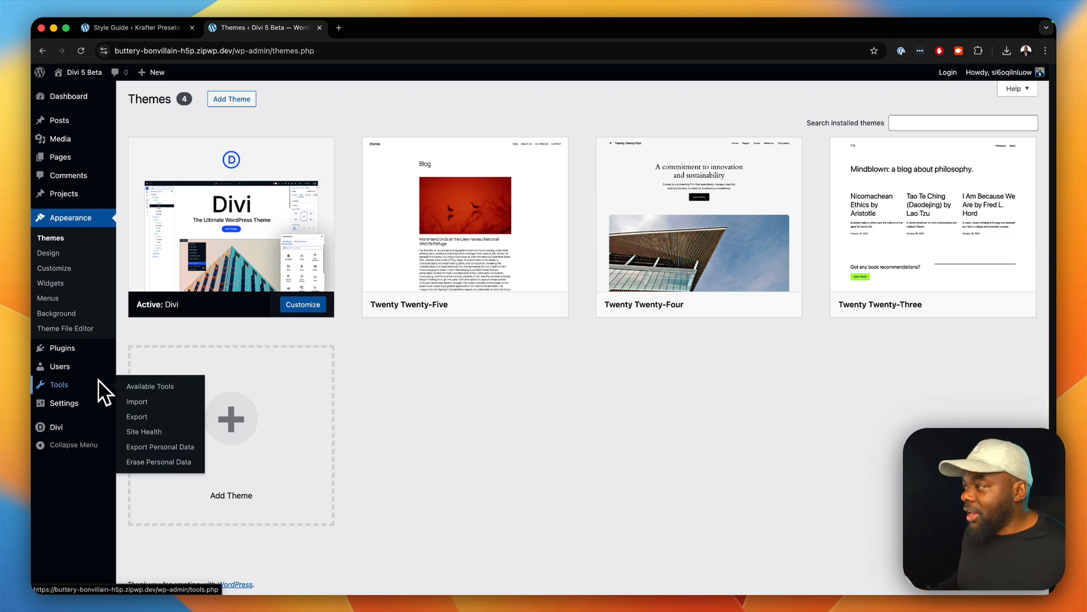
pyautogui.moveTo(59, 157)
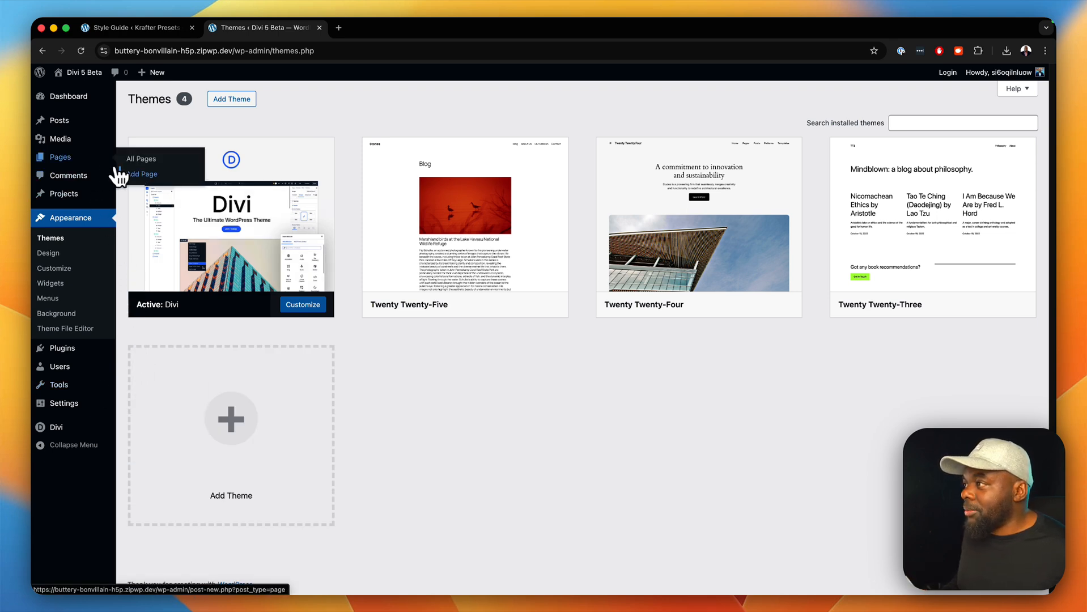
# From the All Pages list, open the Sample Page in the Divi builder.
pyautogui.click(141, 157)
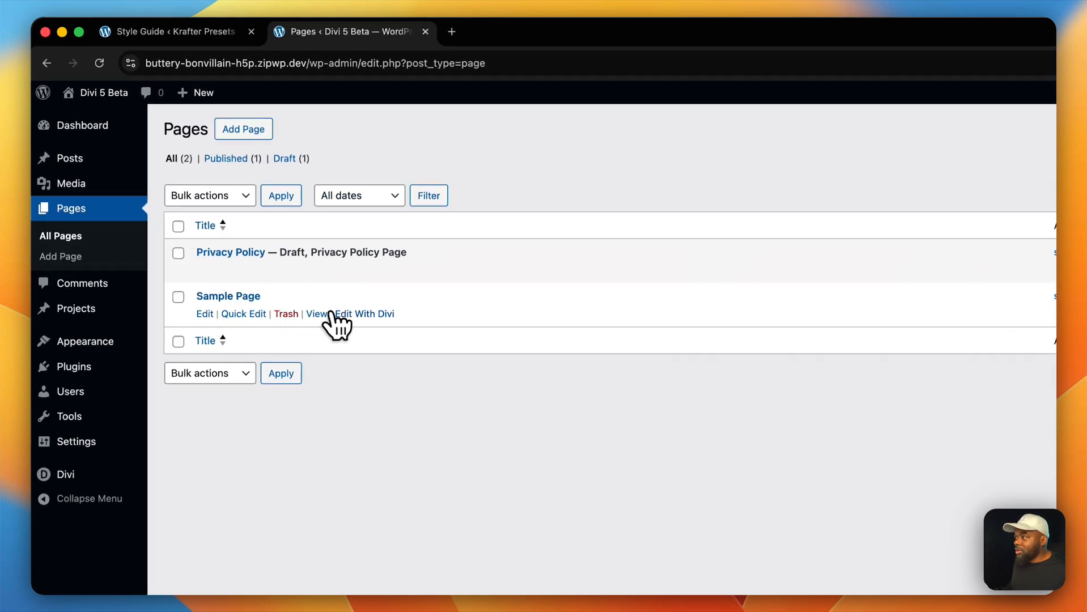
pyautogui.click(318, 312)
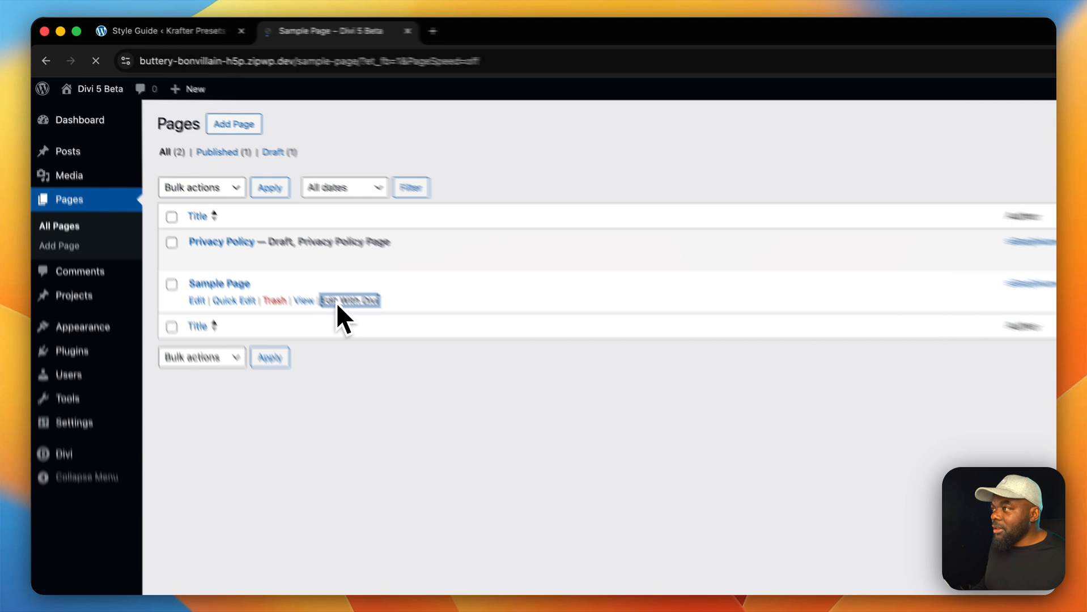
# Delete the Sample Page's empty section so layout insertion options appear.
pyautogui.click(349, 300)
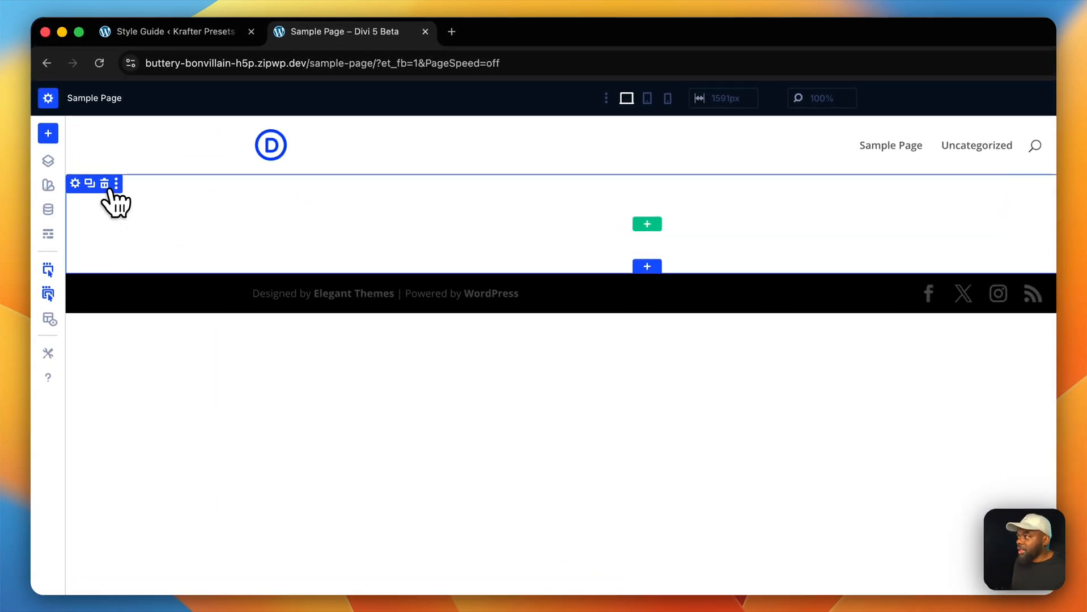
pyautogui.moveTo(105, 184)
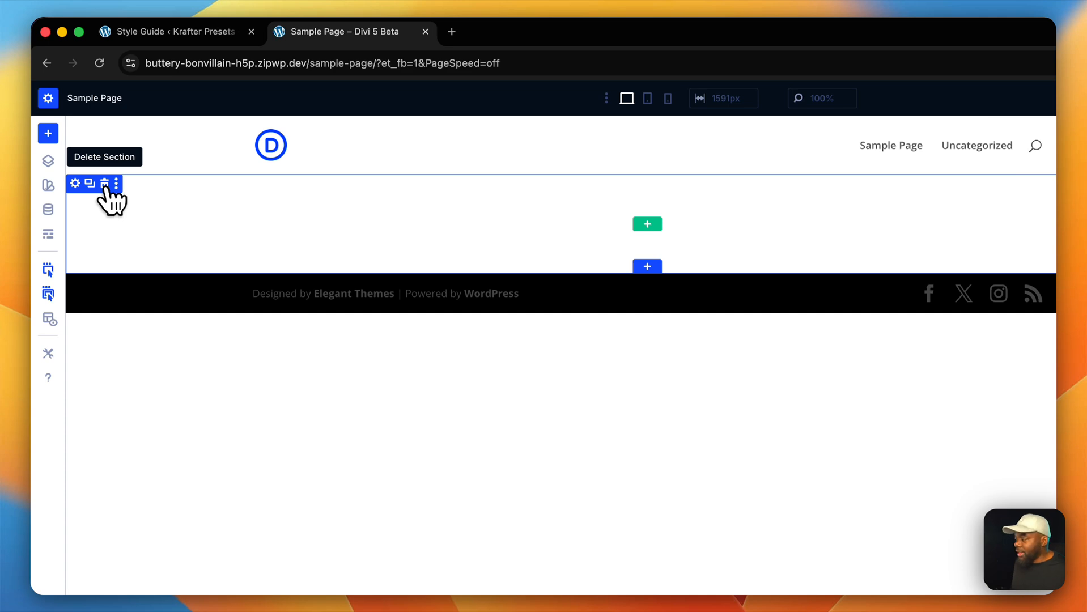
pyautogui.click(48, 132)
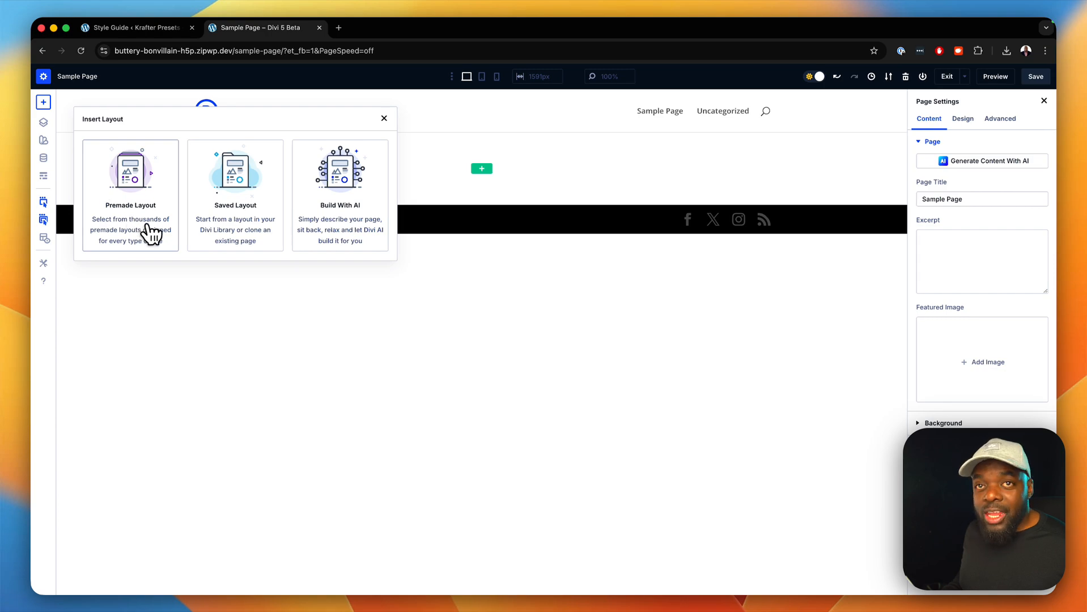
# Start from a premade layout and filter the library to only the Business category.
pyautogui.click(129, 194)
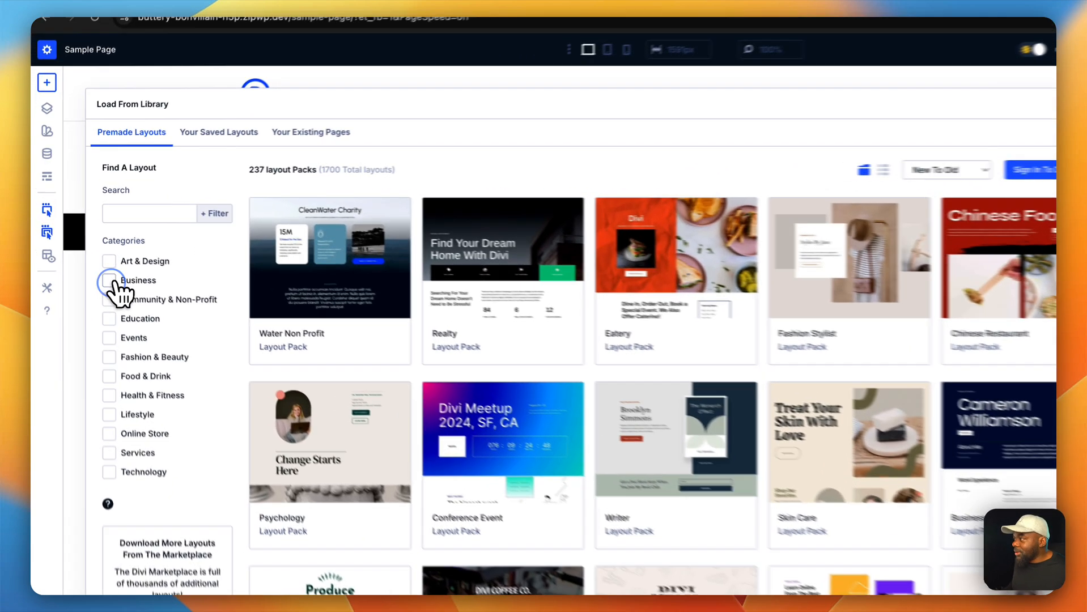
pyautogui.click(110, 288)
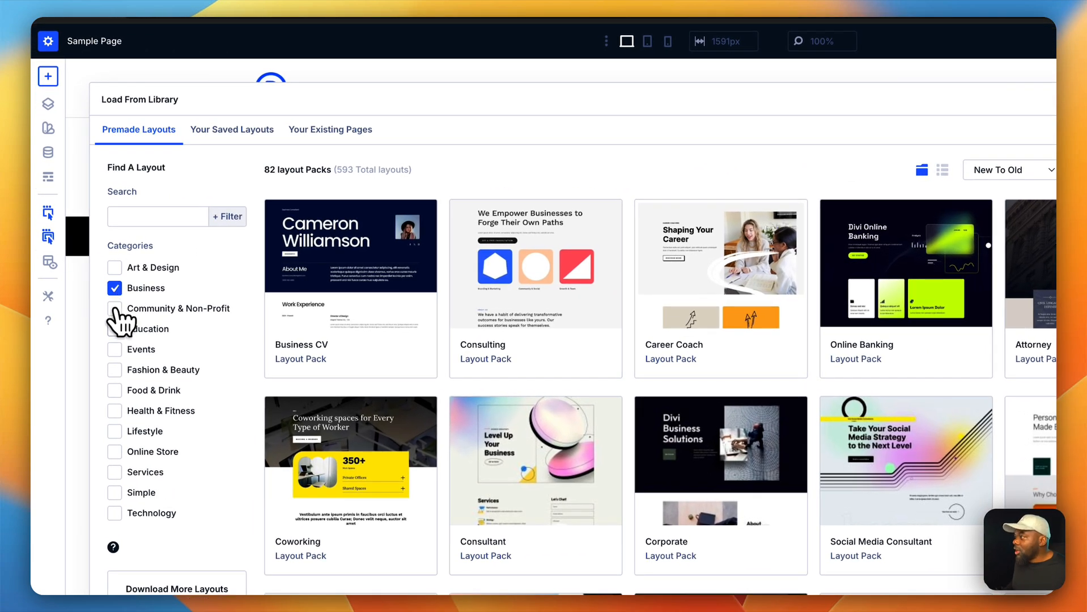
pyautogui.click(115, 329)
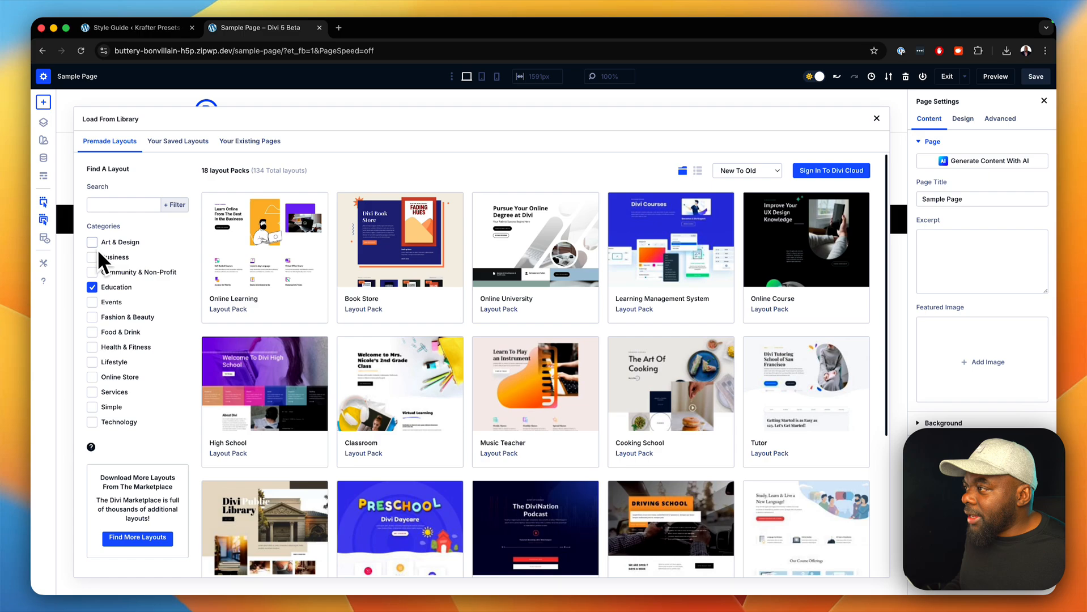
pyautogui.click(92, 257)
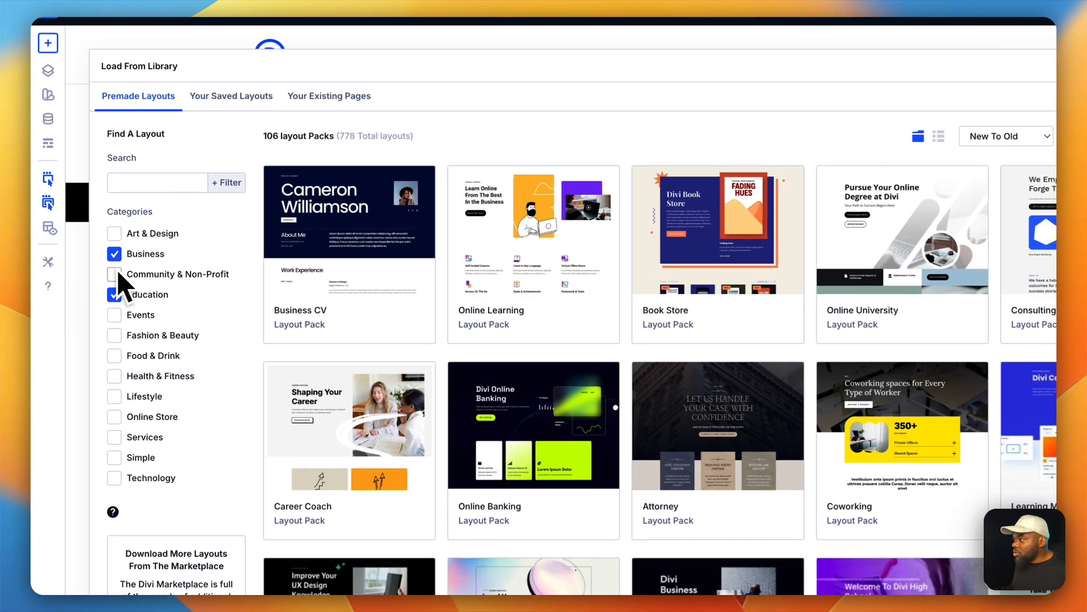
pyautogui.click(113, 294)
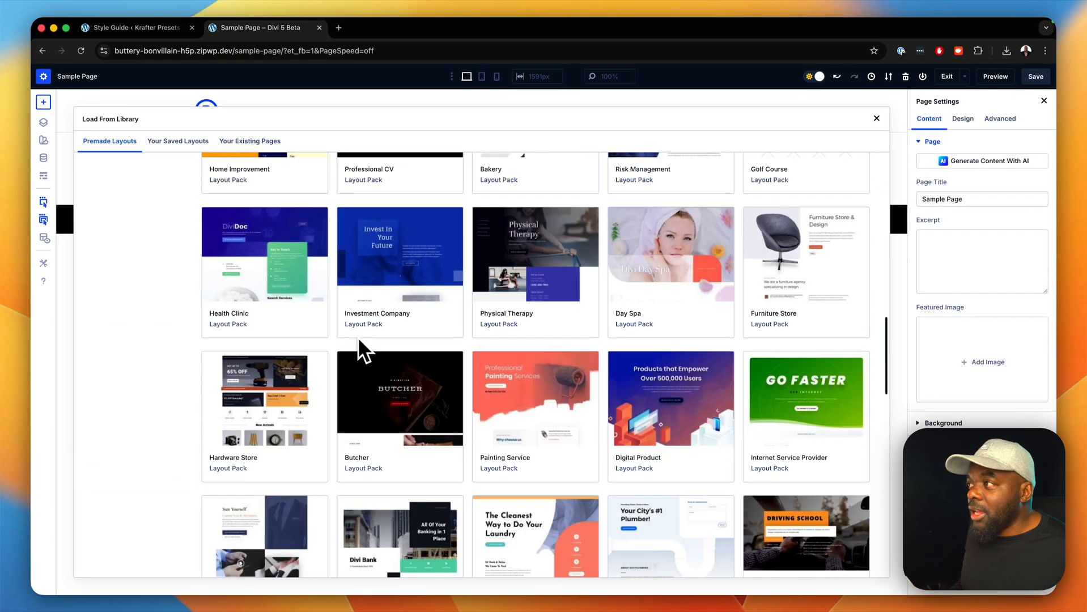
pyautogui.click(92, 258)
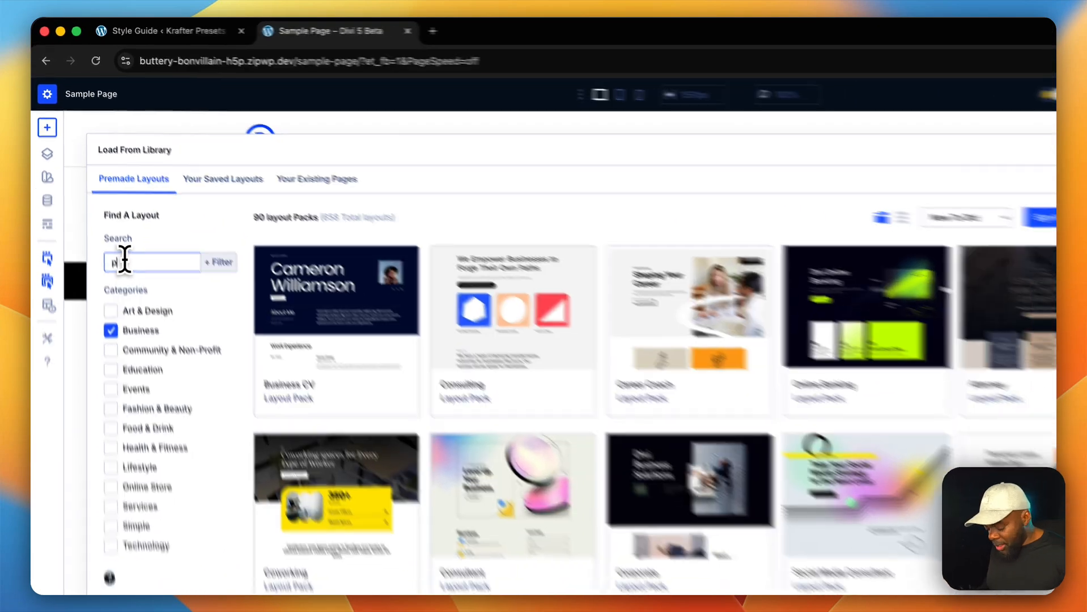
# Search the layouts for 'plumbing' and clear the Business filter to show all results.
pyautogui.write('plumbing')
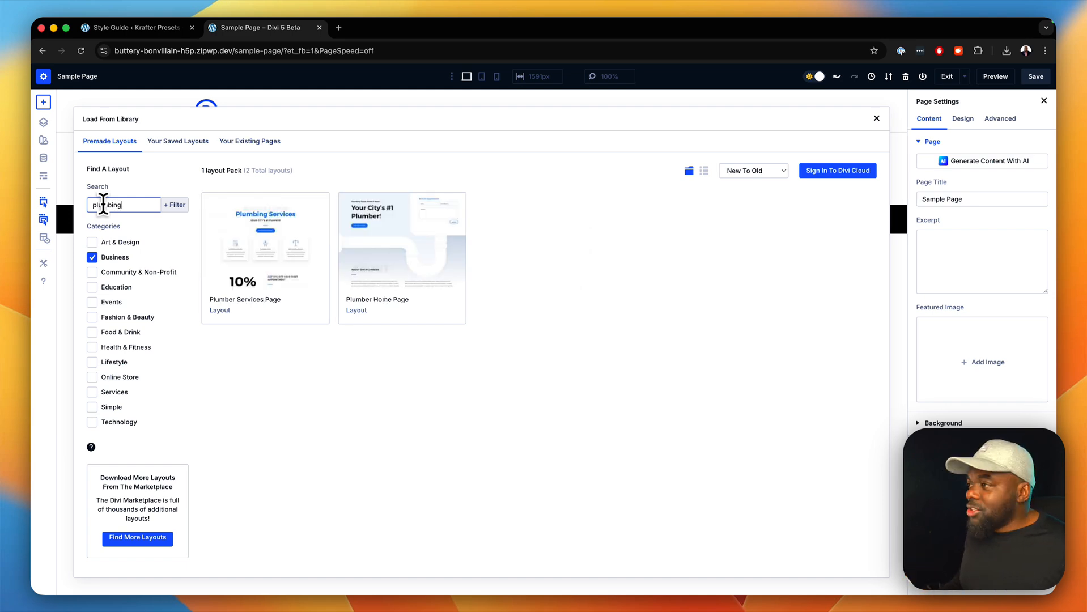
pyautogui.click(92, 256)
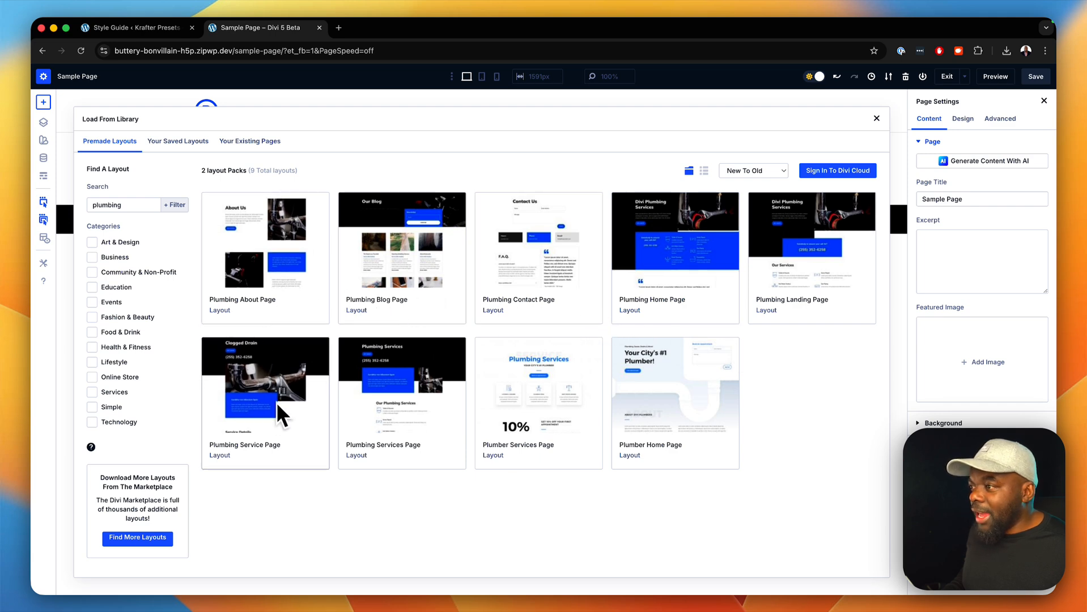
pyautogui.moveTo(425, 522)
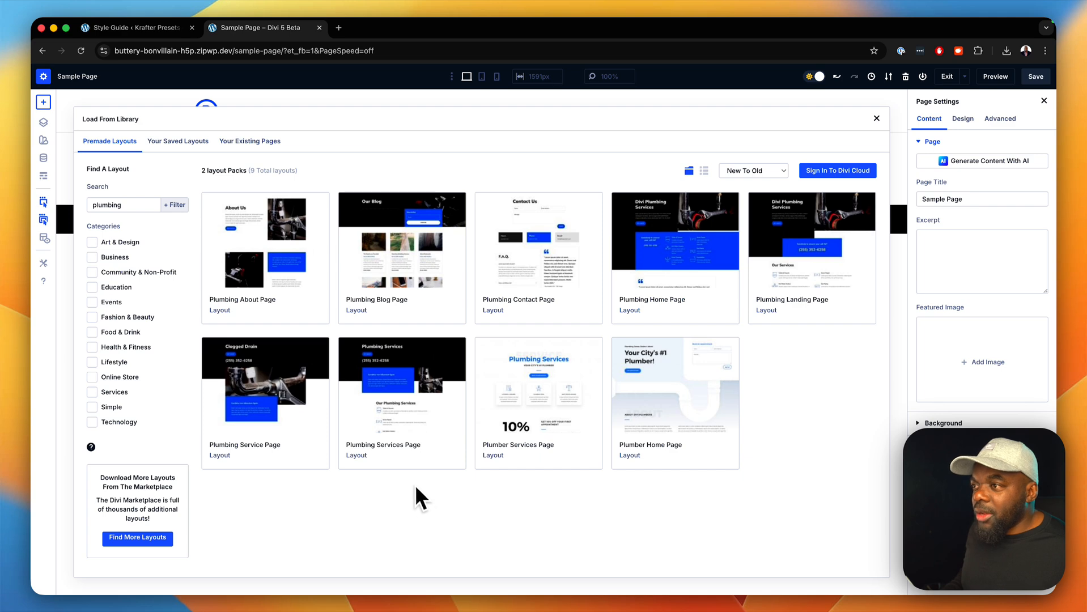
pyautogui.moveTo(674, 260)
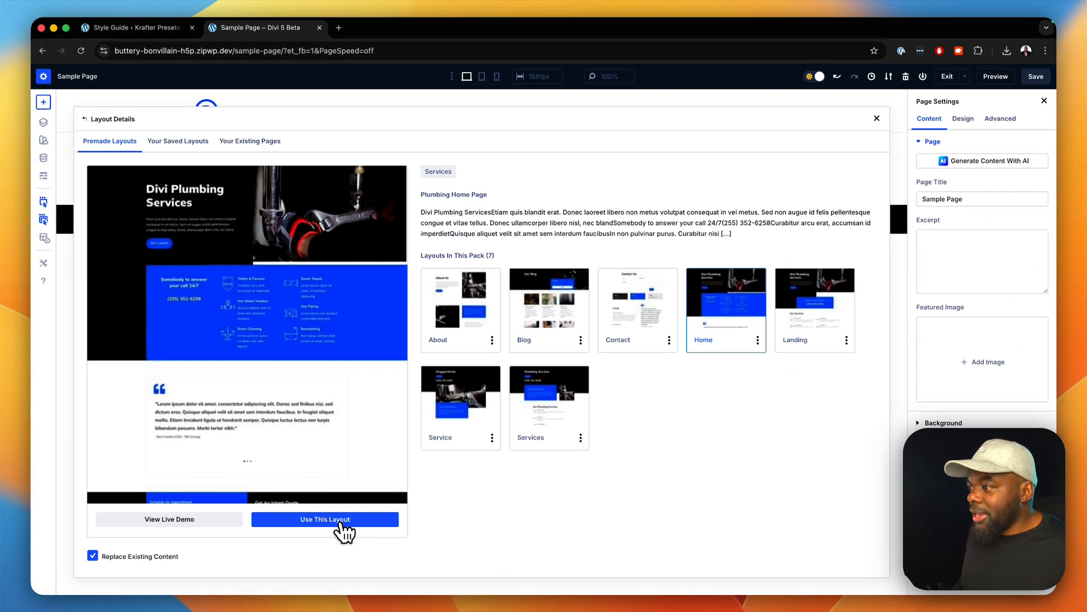
# Apply the Plumbing Home layout to the page, importing its design presets.
pyautogui.click(324, 519)
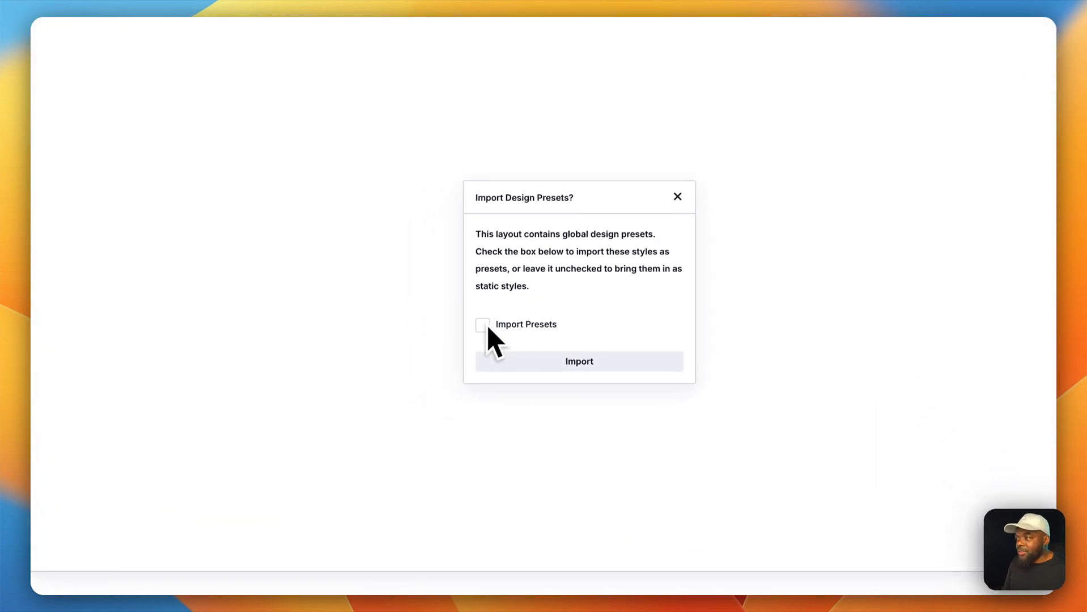
pyautogui.click(579, 361)
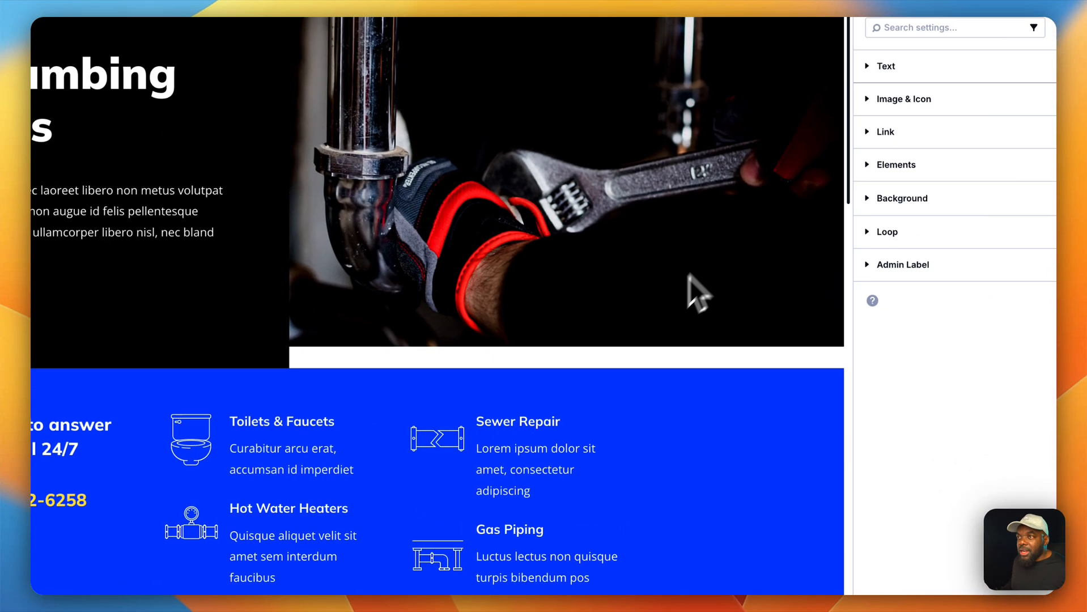
pyautogui.click(1008, 155)
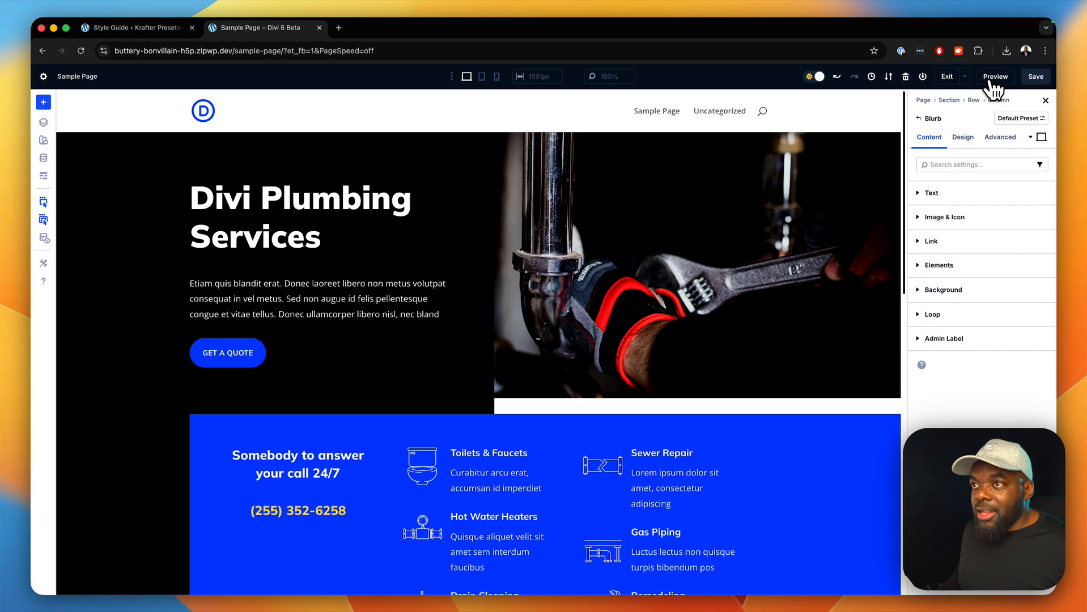
# Preview the plumbing Sample Page live, scroll through it, then show the New content choices.
pyautogui.click(996, 76)
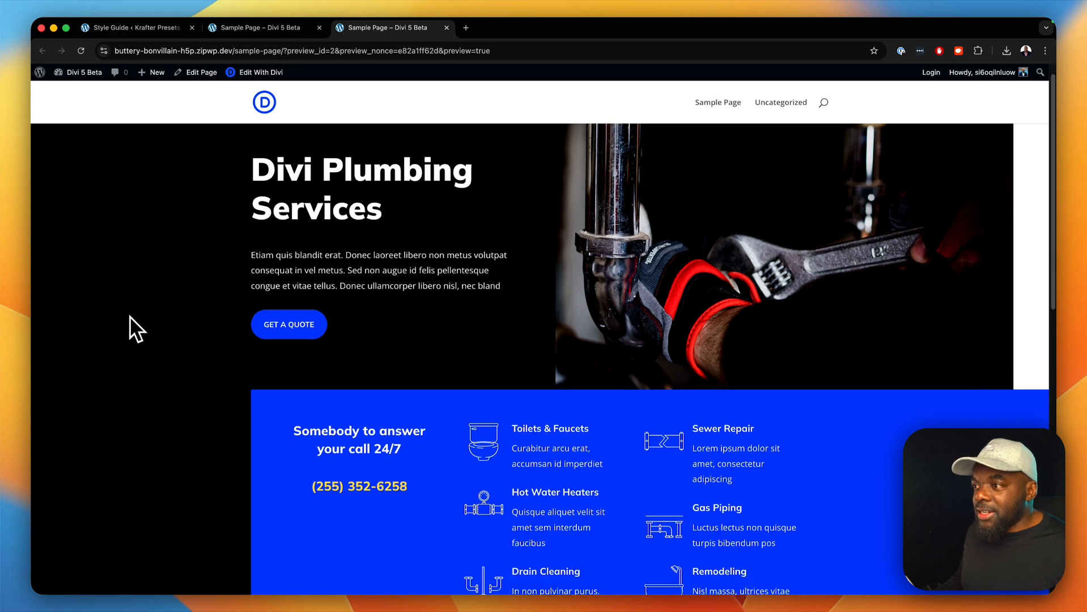
pyautogui.scroll(-3)
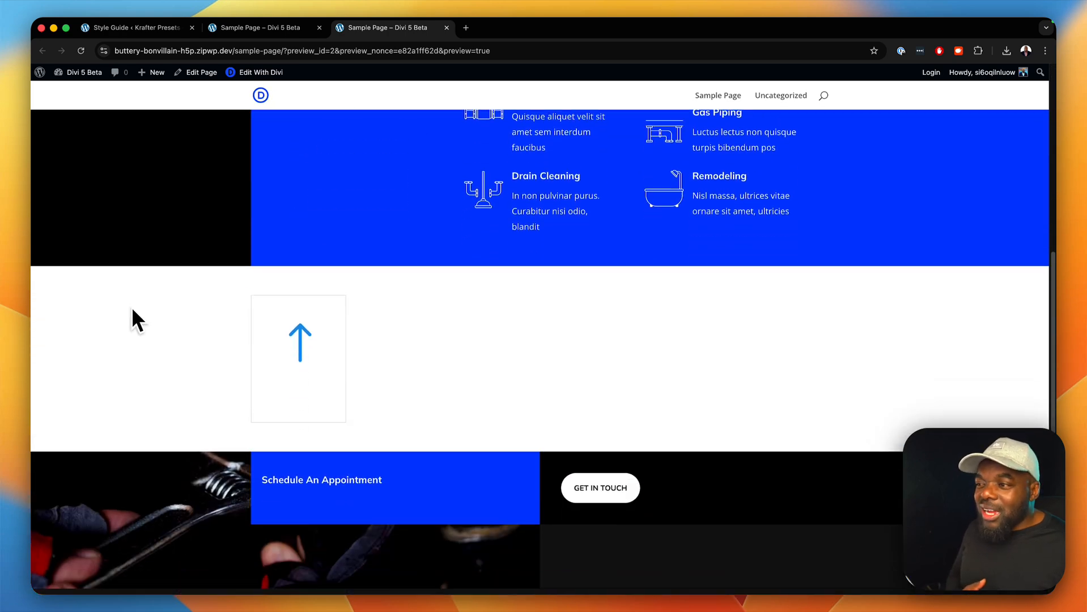
pyautogui.scroll(-3)
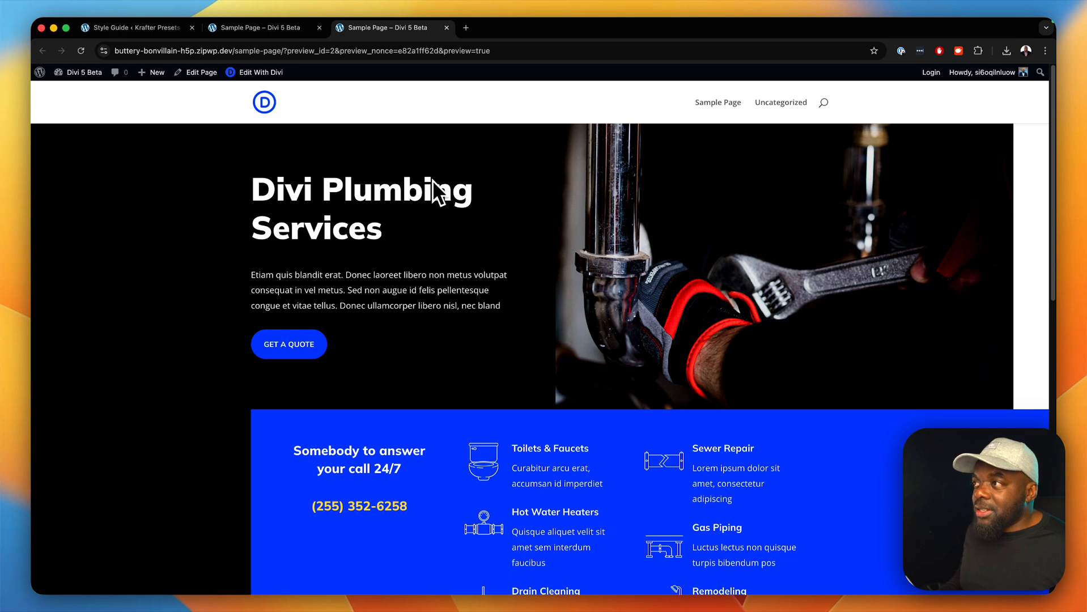
pyautogui.click(152, 72)
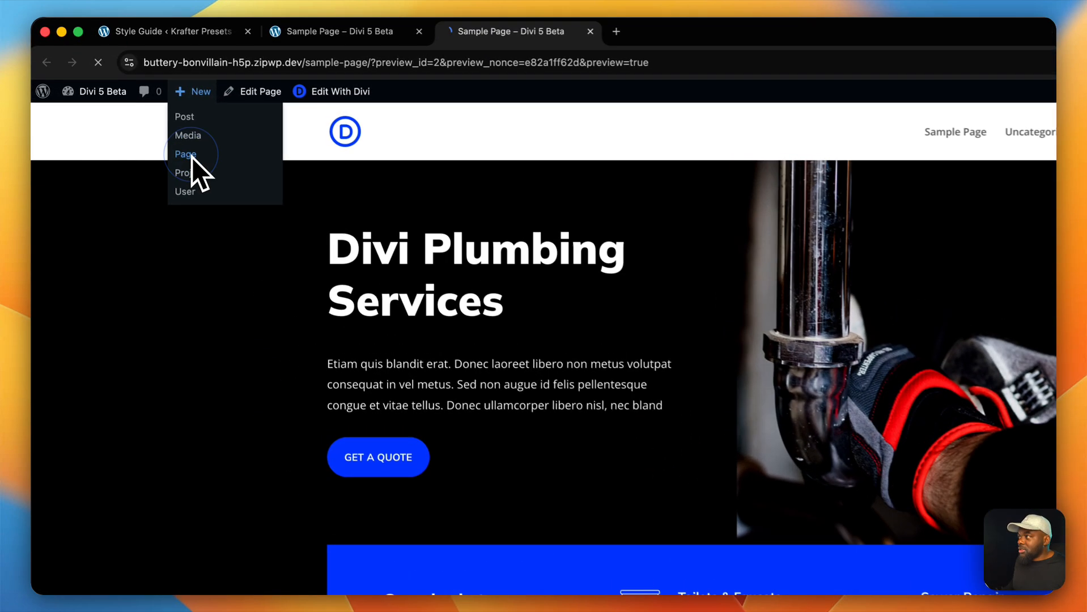
# Create a new page titled Contact and build it with the Divi builder.
pyautogui.click(184, 154)
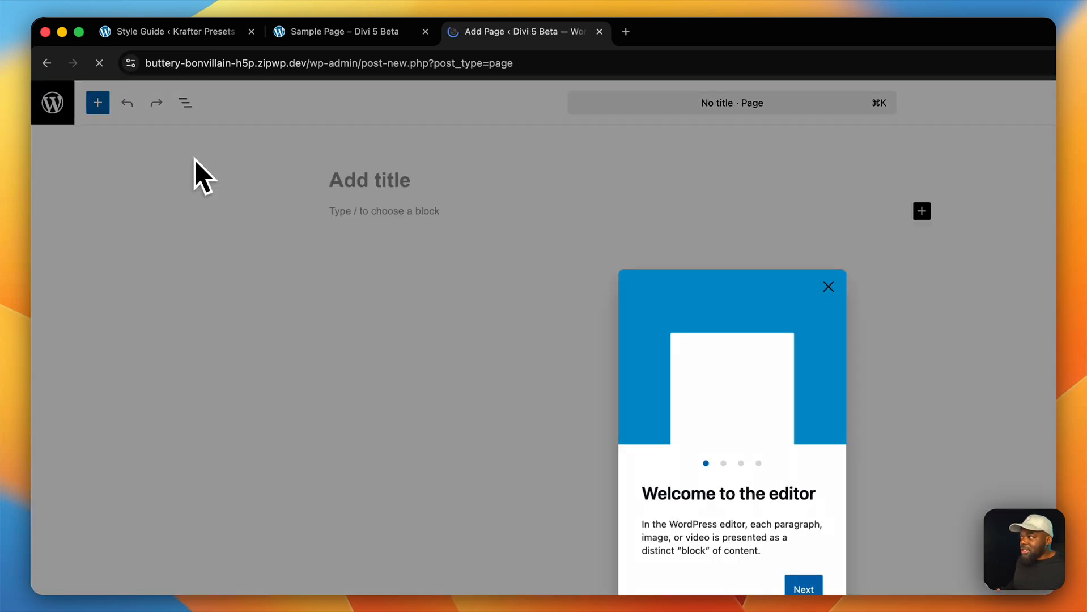
pyautogui.click(827, 286)
pyautogui.write('Contact')
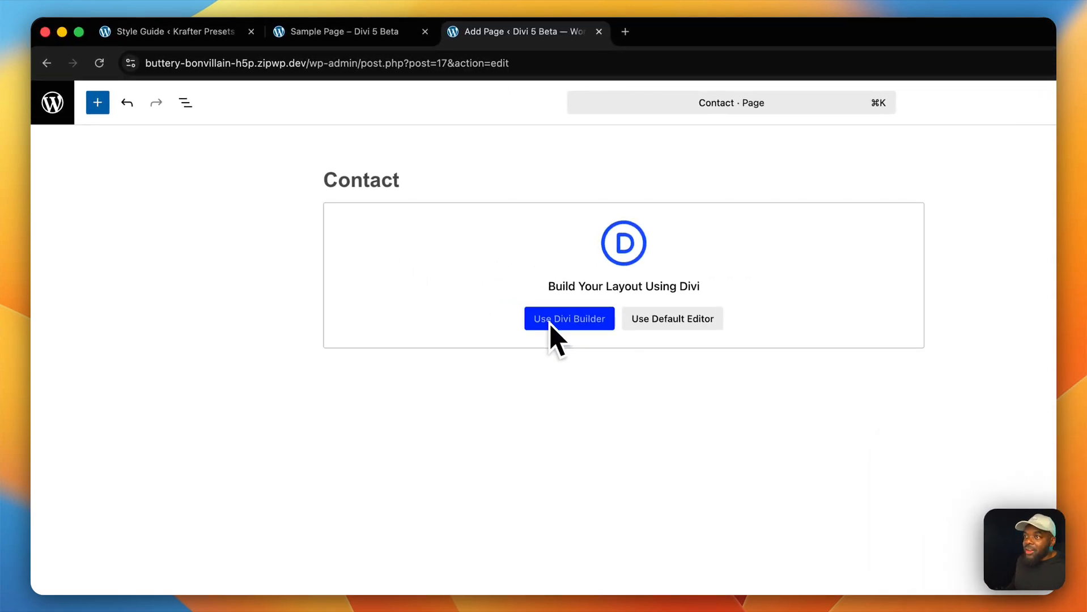
pyautogui.click(568, 318)
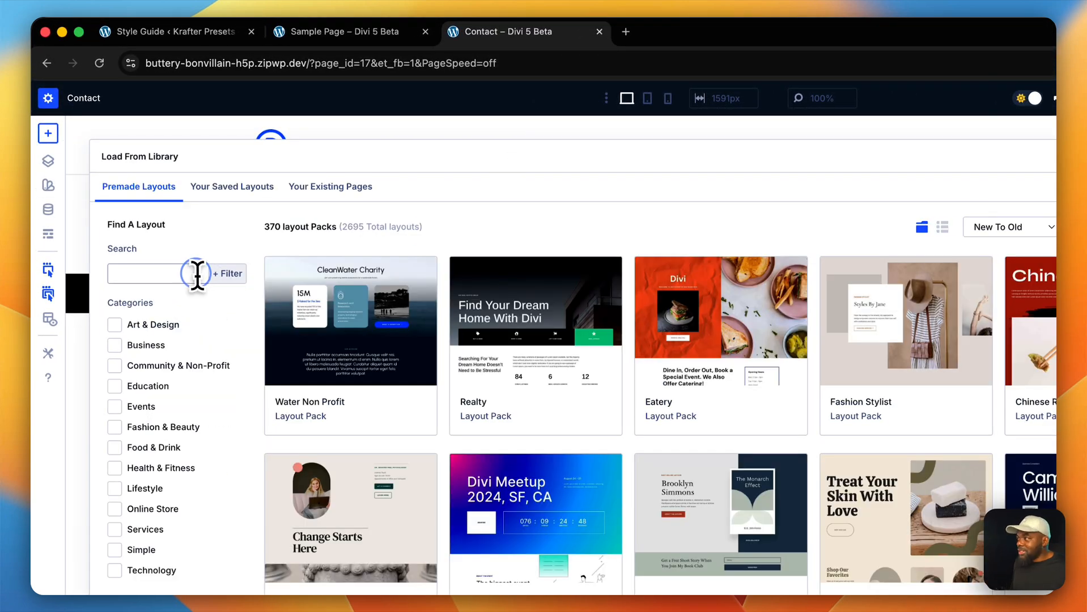
# Search 'plumbing', view the Plumbing Contact Page layout details and its live demo.
pyautogui.write('p')
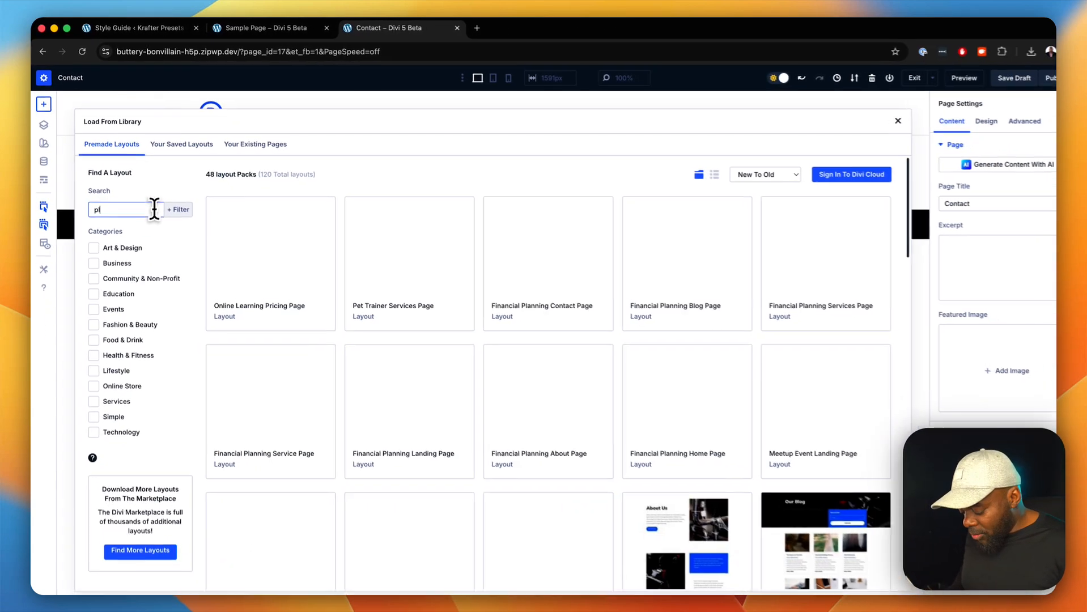
pyautogui.write('lumbing')
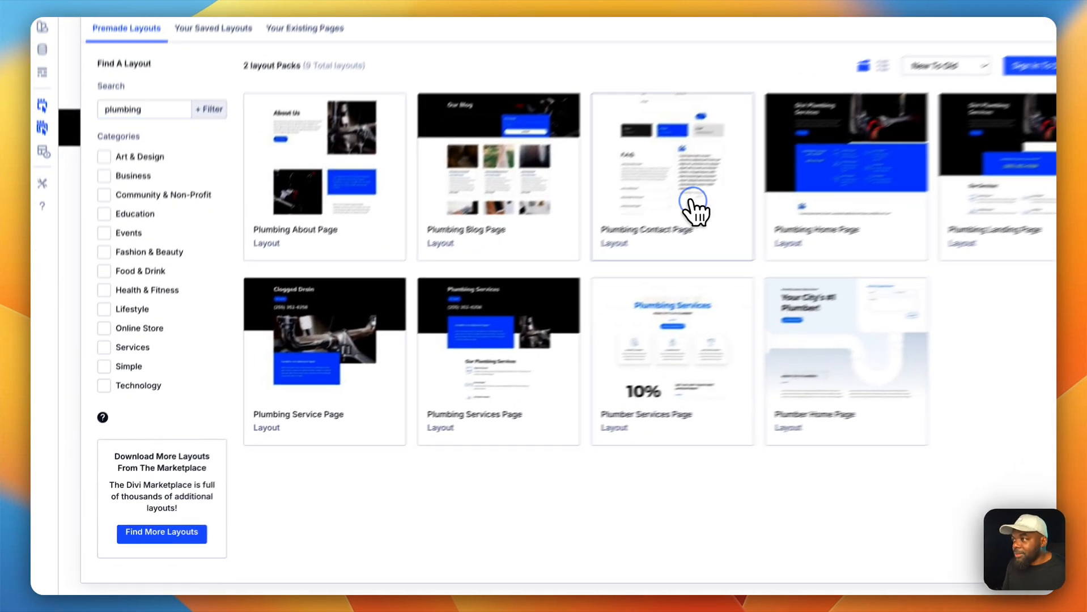
pyautogui.click(671, 177)
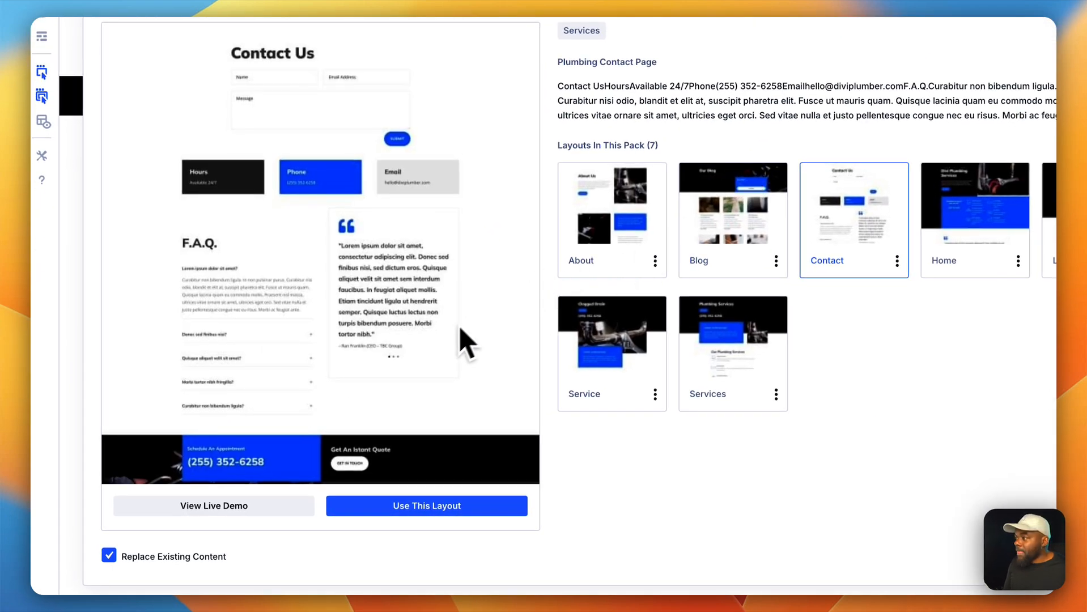
pyautogui.click(213, 505)
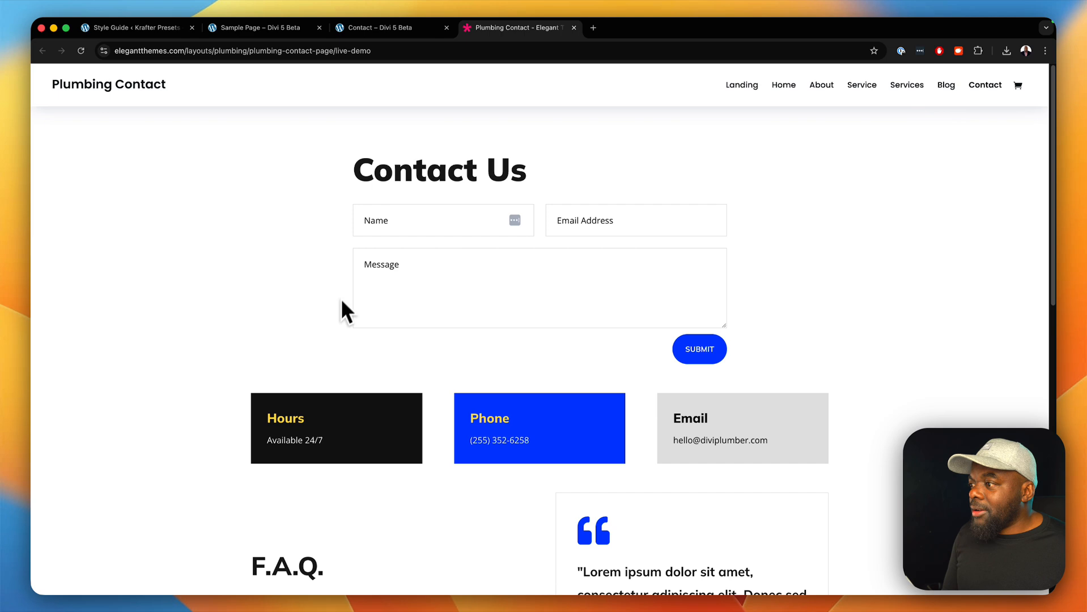
# Scroll through the Plumbing Contact live demo page.
pyautogui.scroll(-3)
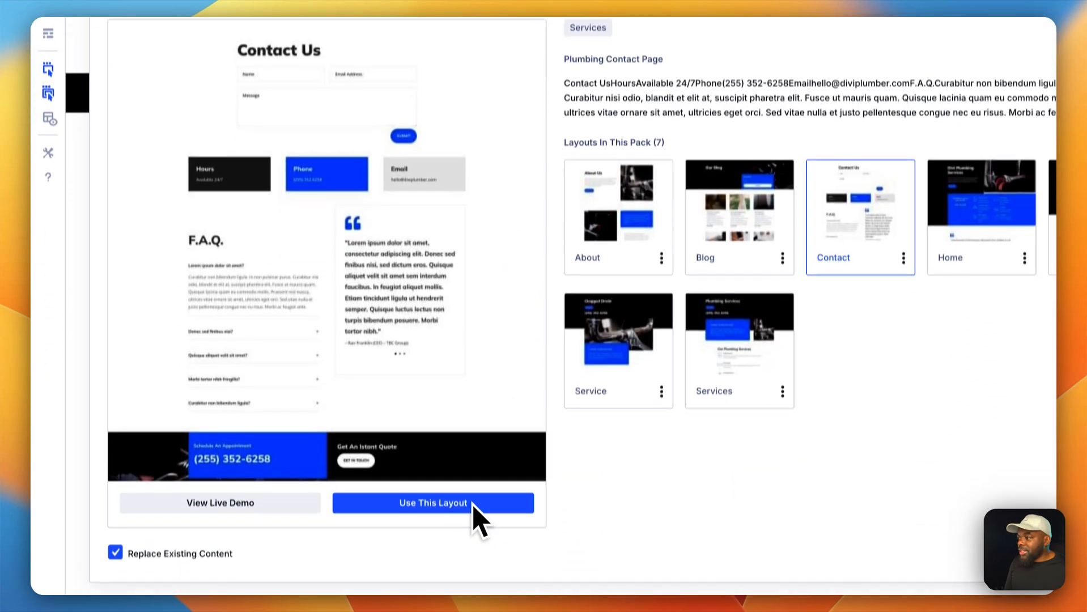
# Apply the Plumbing Contact layout to the Contact page with its design presets.
pyautogui.click(432, 502)
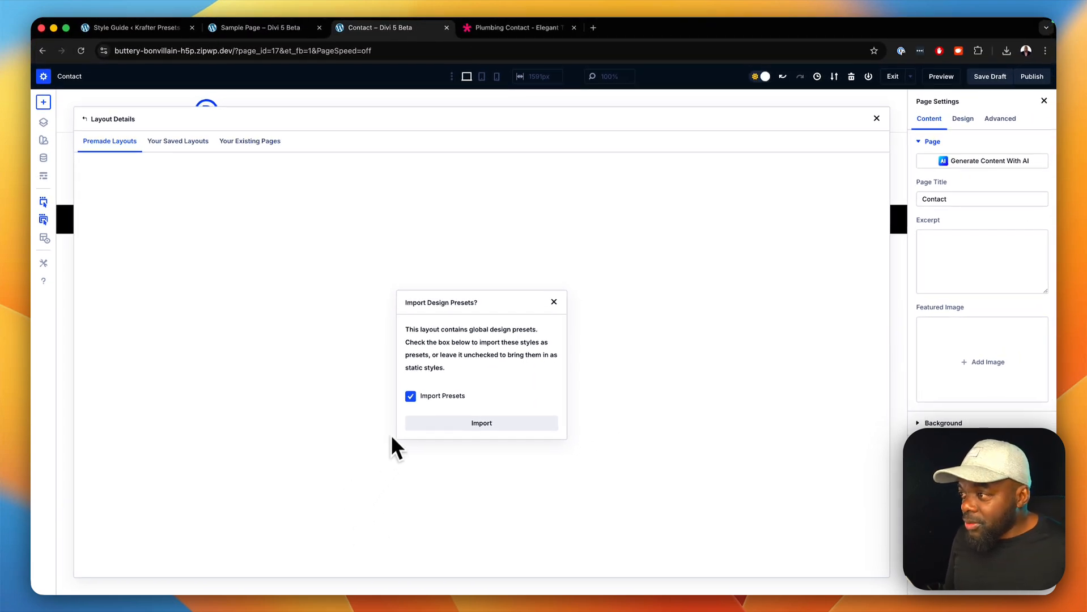
pyautogui.click(481, 423)
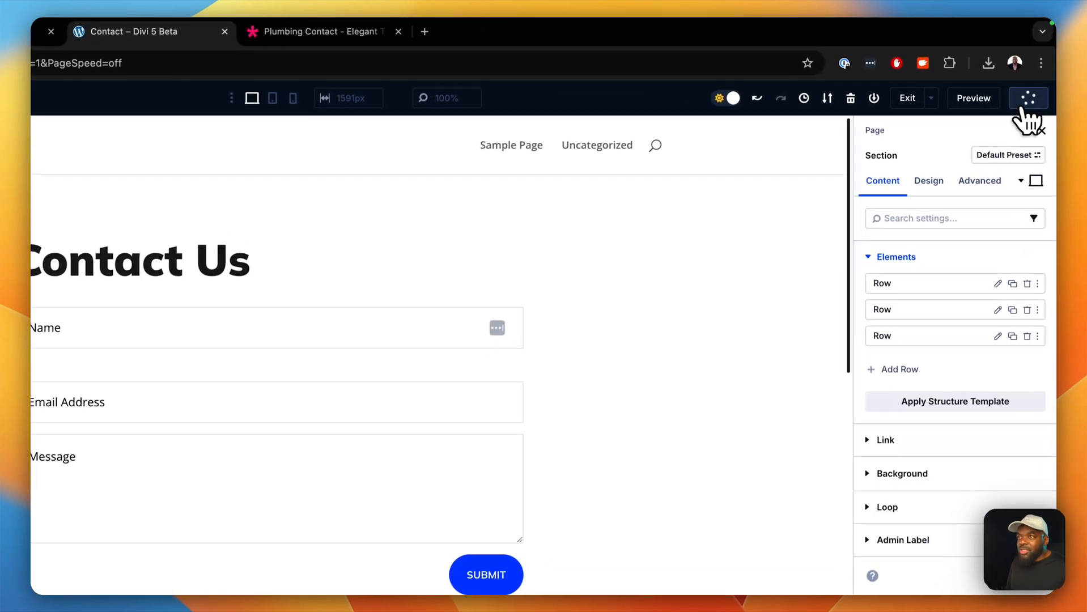
# Save the Contact page, preview its contact form and info boxes live, then return to the builder.
pyautogui.click(1028, 97)
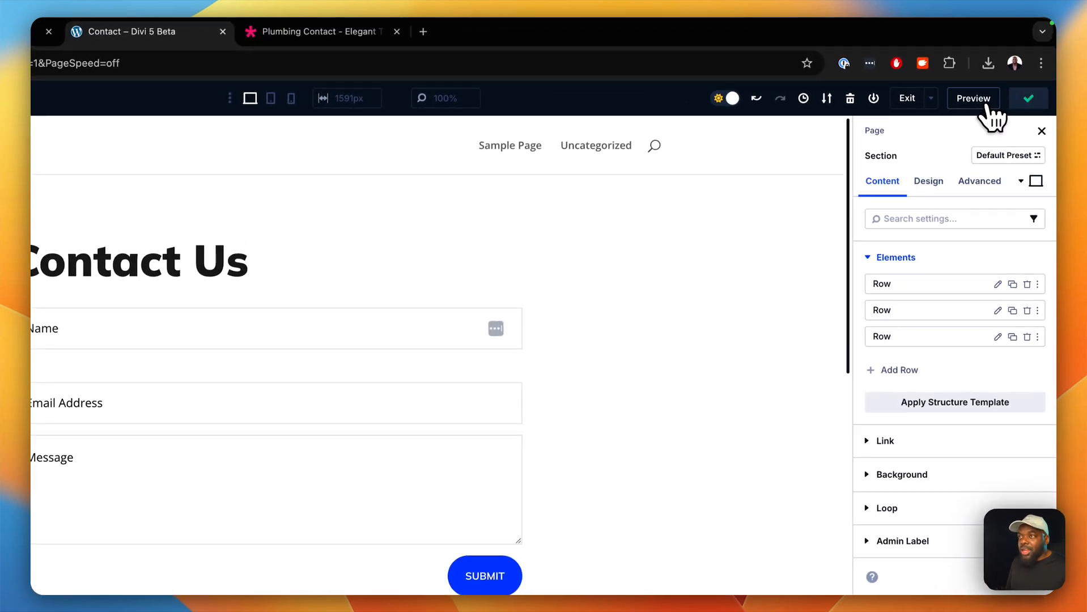
pyautogui.click(974, 97)
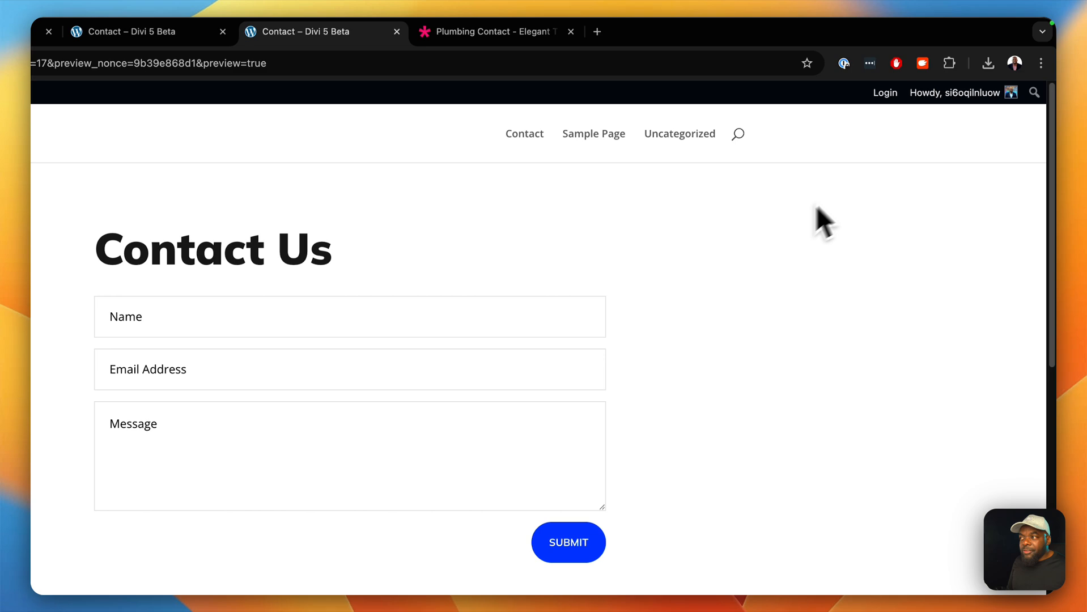
pyautogui.scroll(-3)
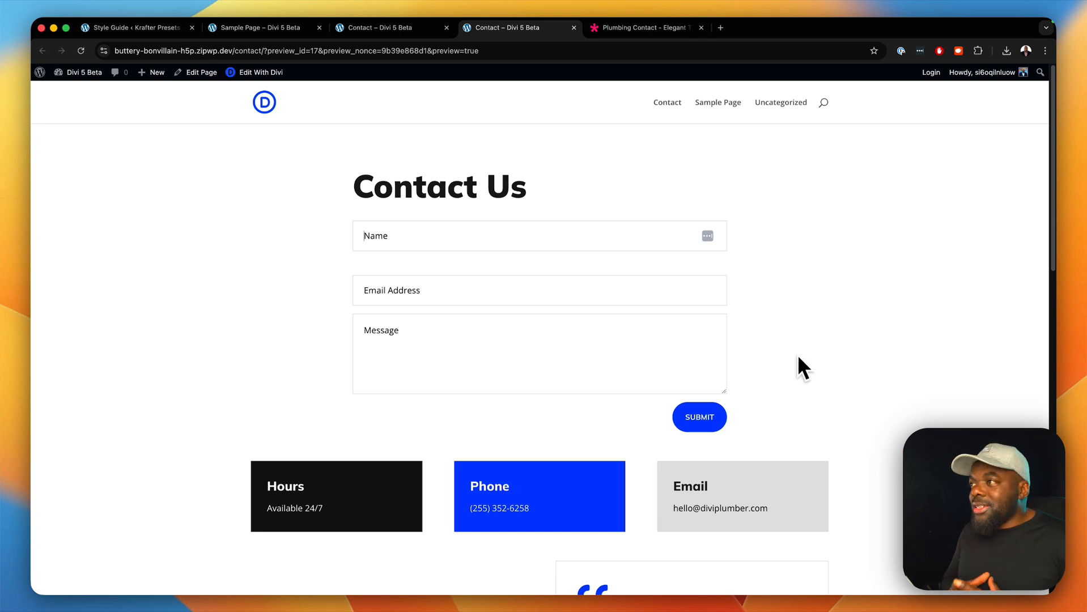
pyautogui.moveTo(611, 216)
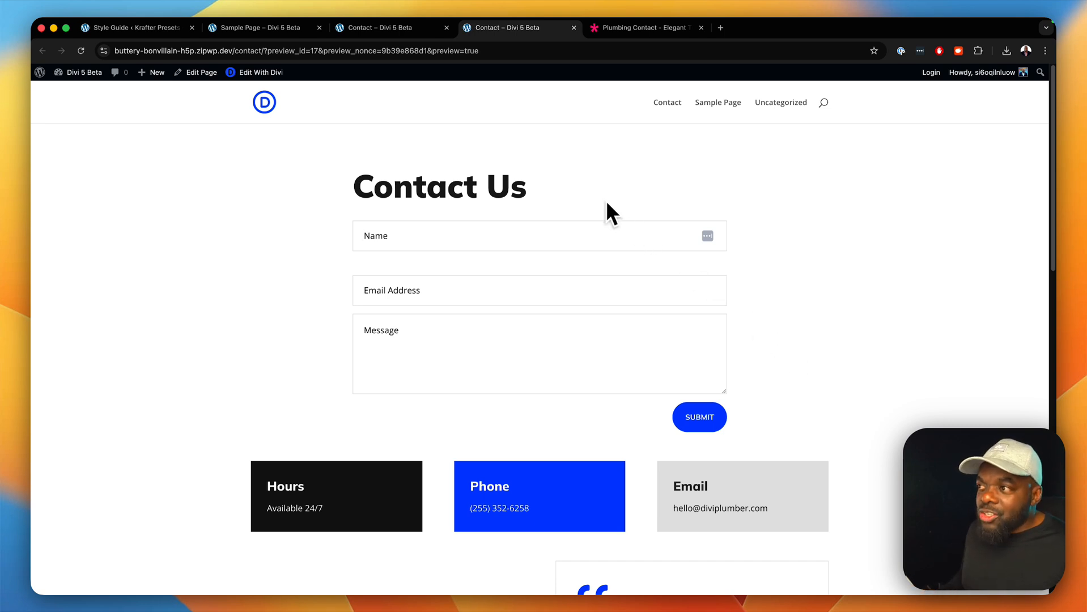
pyautogui.moveTo(596, 207)
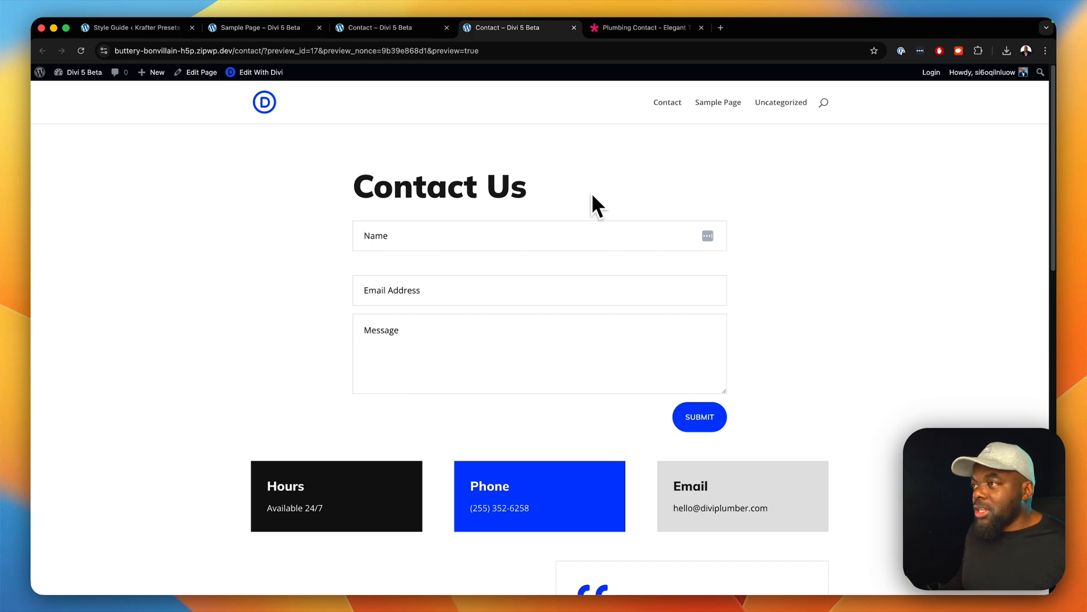
pyautogui.click(259, 72)
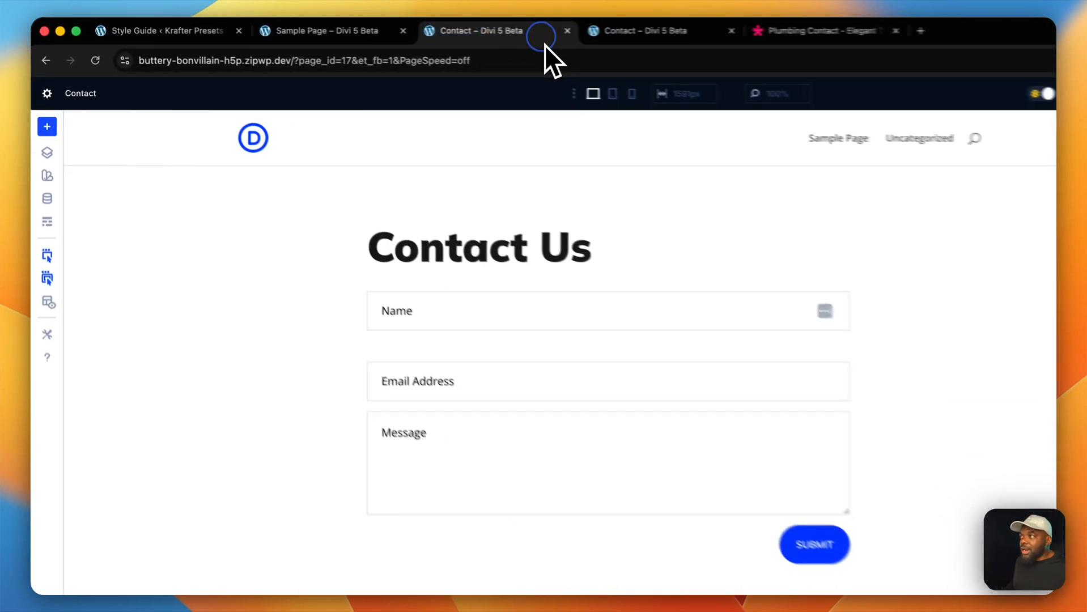